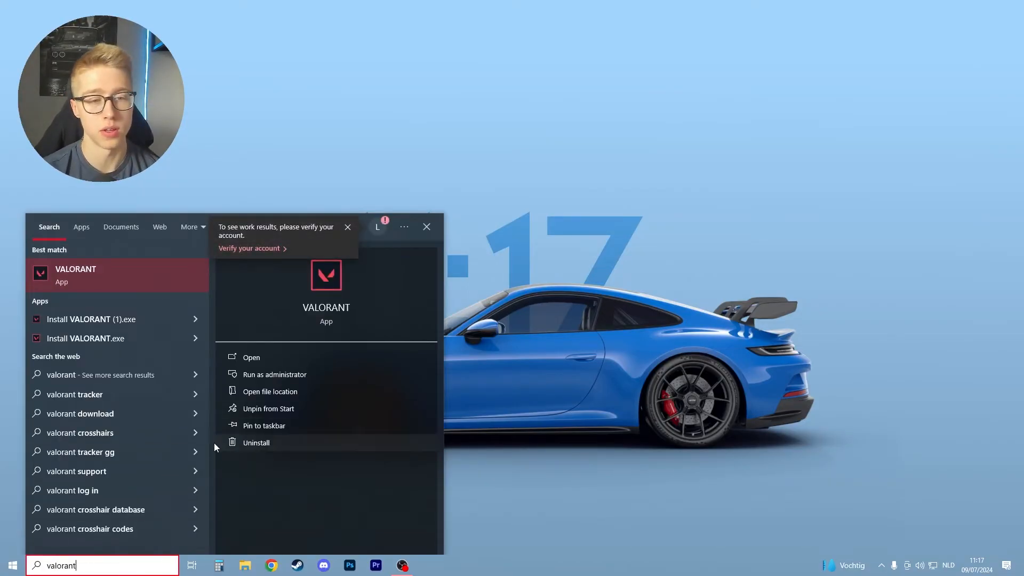
# From the Start search for valorant, reach Programs and Features and choose Uninstall on VALORANT.
pyautogui.click(256, 442)
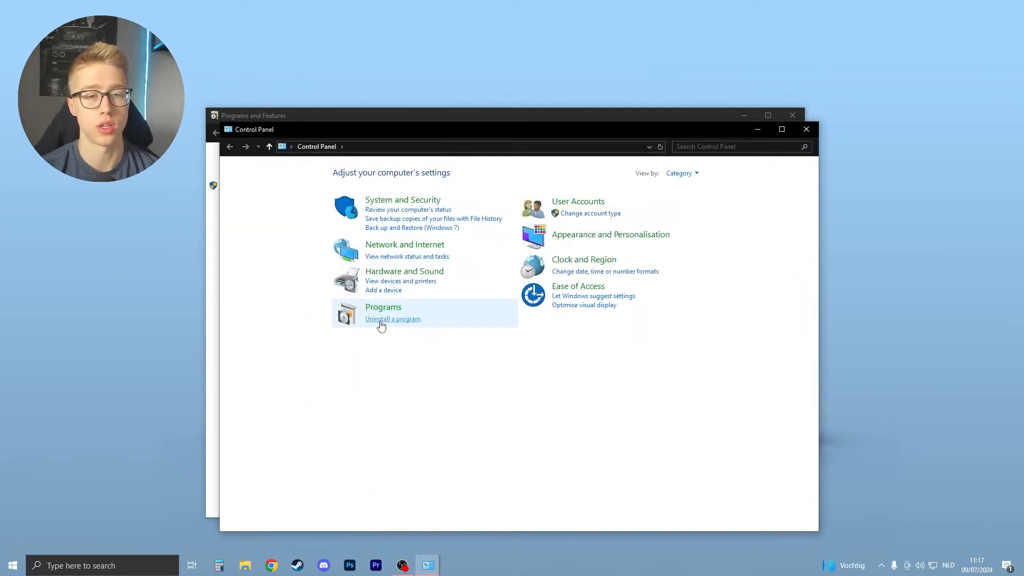
pyautogui.click(392, 319)
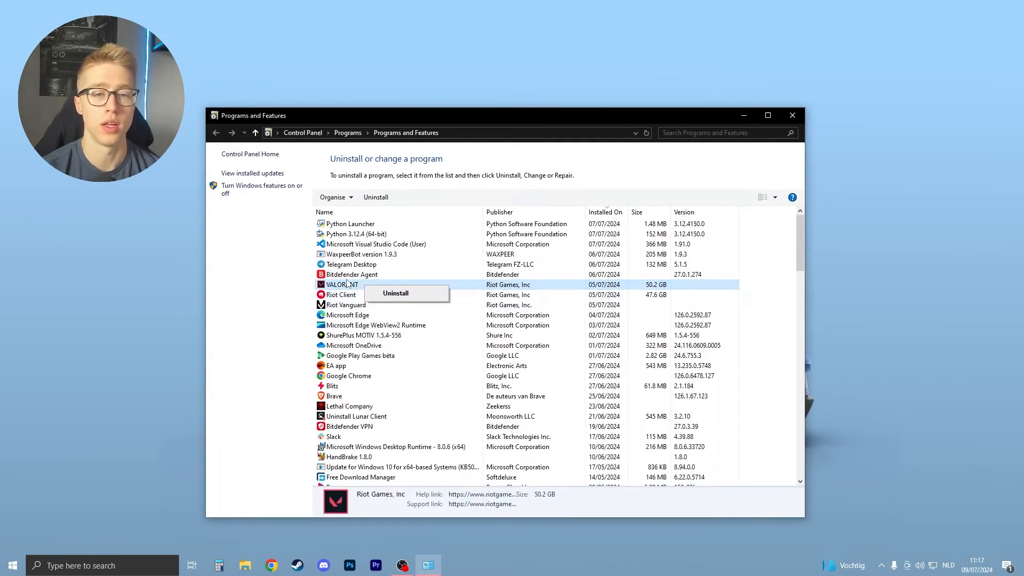
pyautogui.click(395, 293)
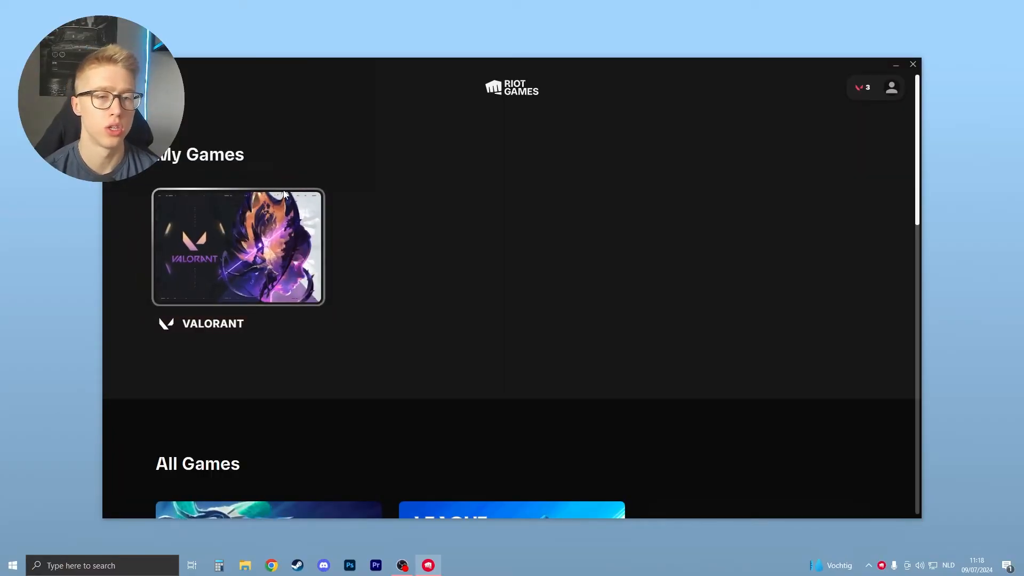
pyautogui.moveTo(385, 60)
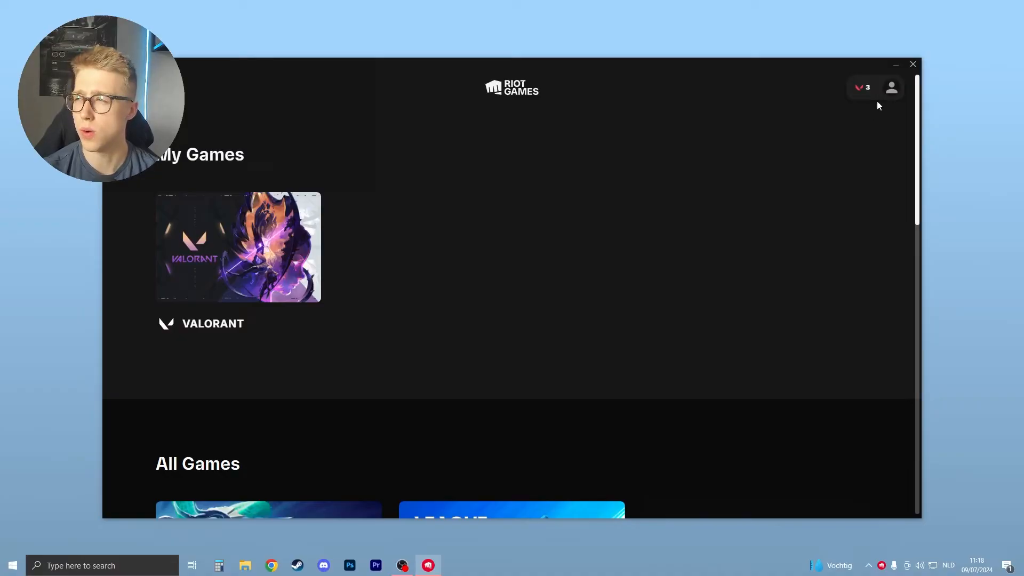
# Reach the client Settings page from the profile menu at the top right.
pyautogui.click(892, 87)
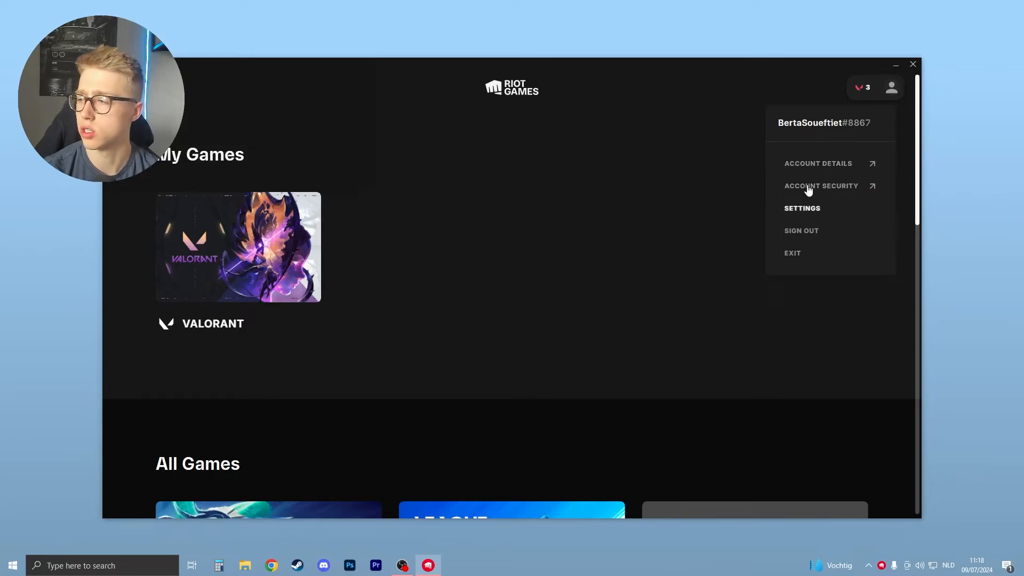
pyautogui.click(802, 208)
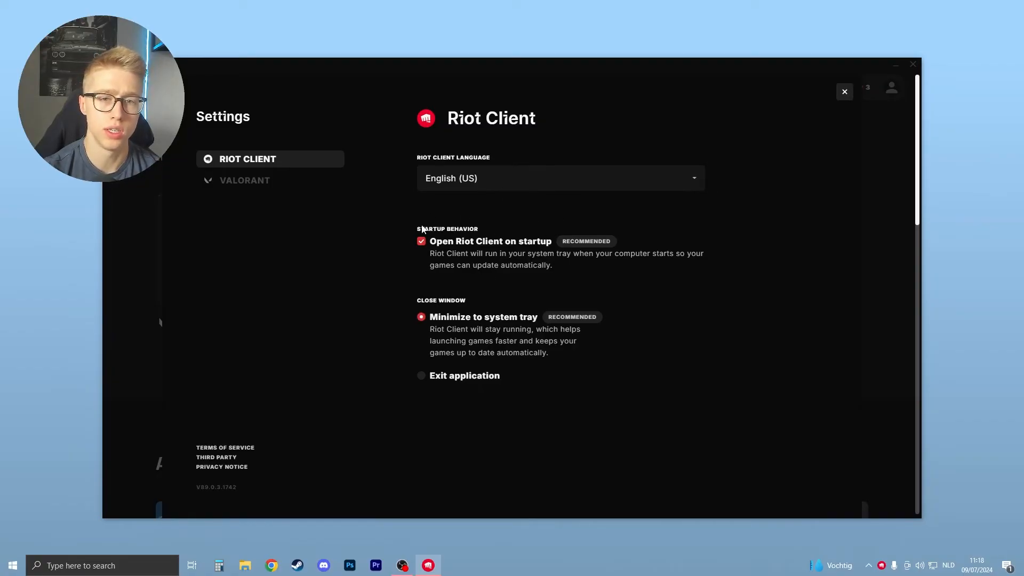
pyautogui.moveTo(444, 248)
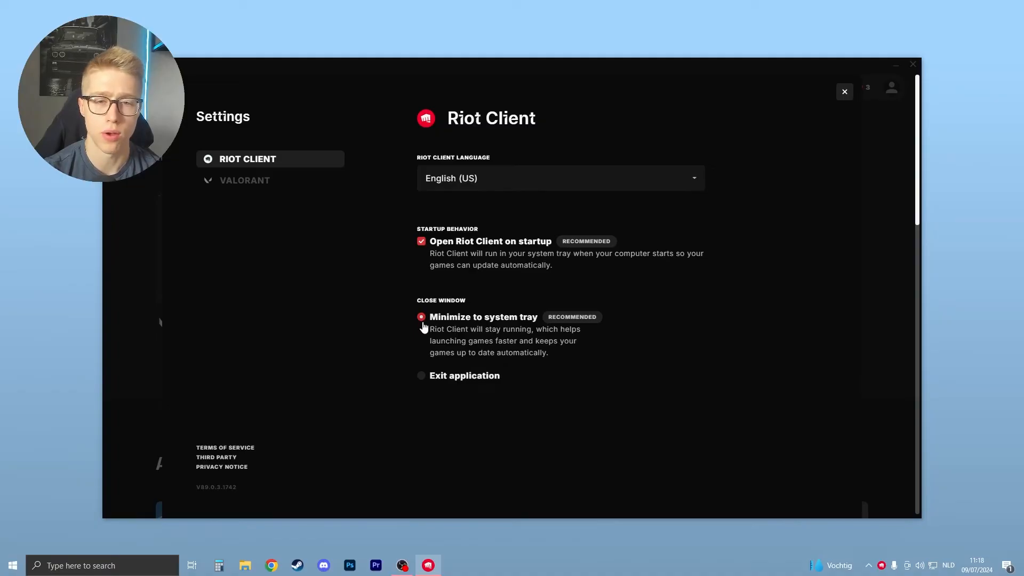
pyautogui.moveTo(865, 80)
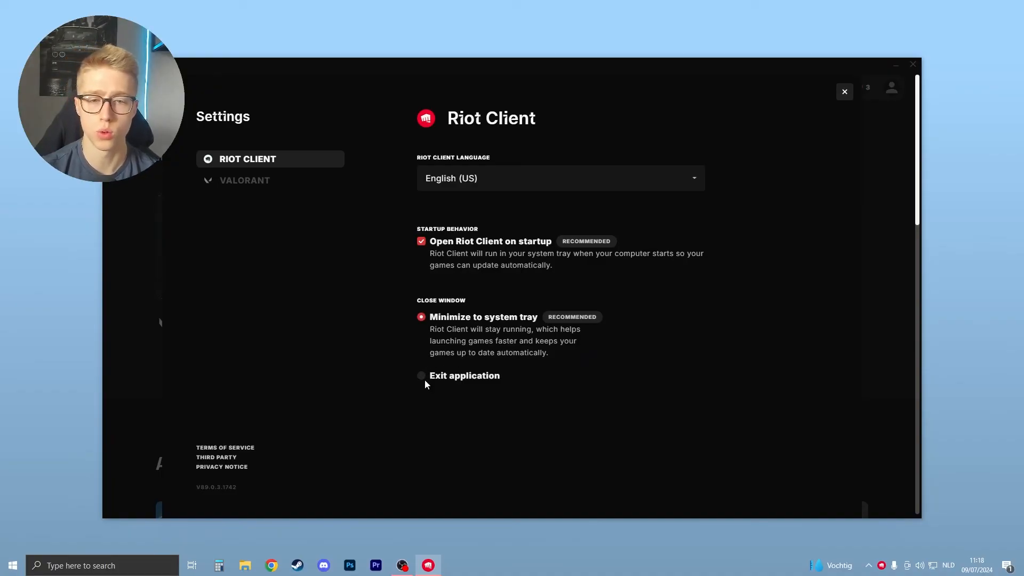
# Select 'Exit application' as the Close Window behavior.
pyautogui.click(420, 376)
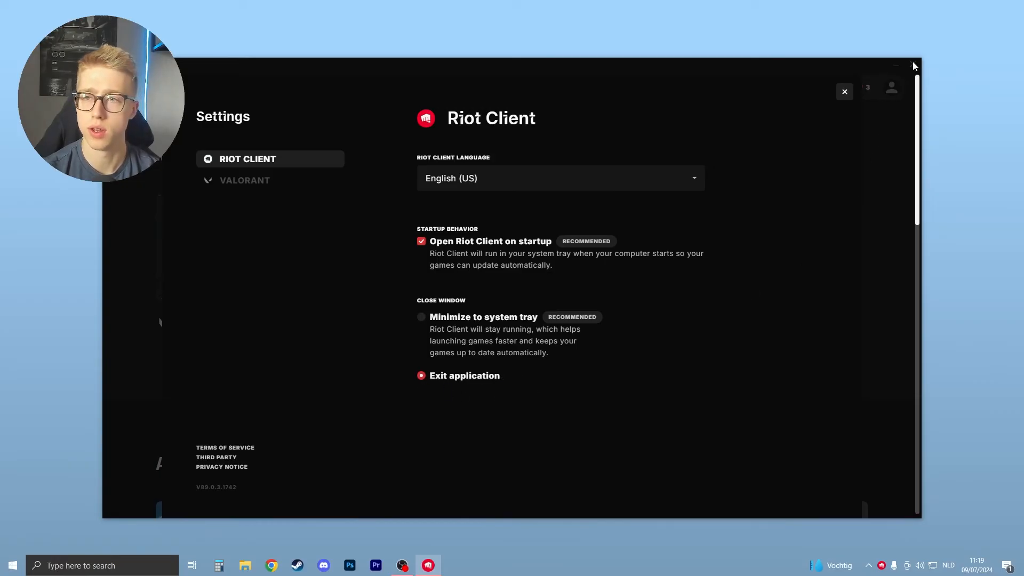
# Close Riot Client, find VALORANT in Programs and Features and start its uninstaller.
pyautogui.click(842, 92)
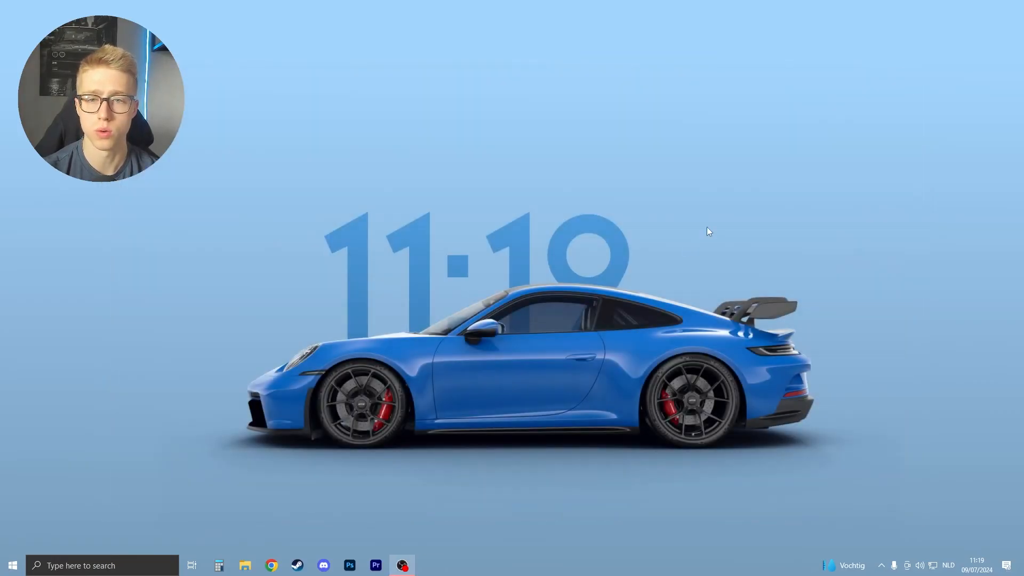
pyautogui.write('valorant')
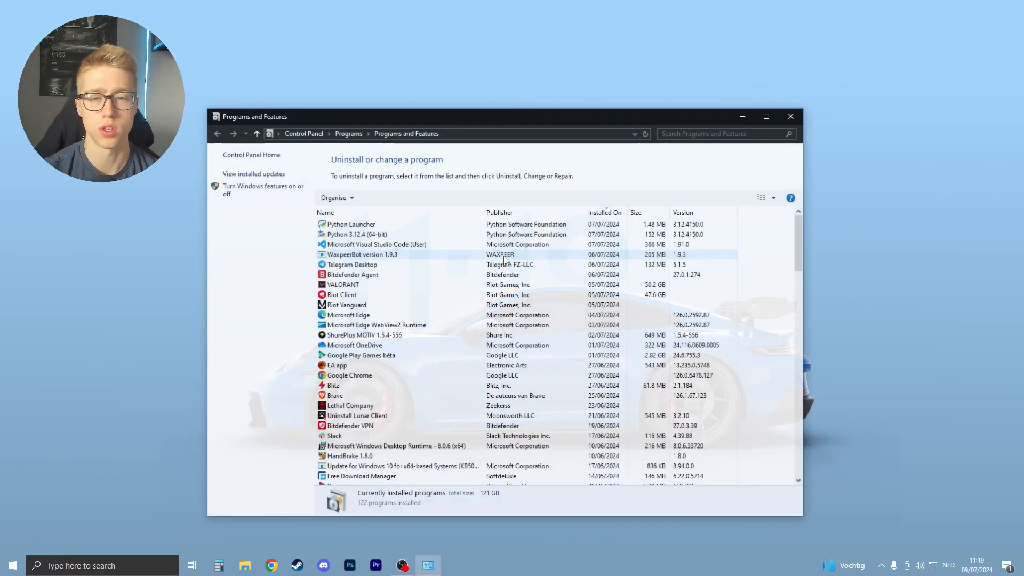
pyautogui.click(341, 284)
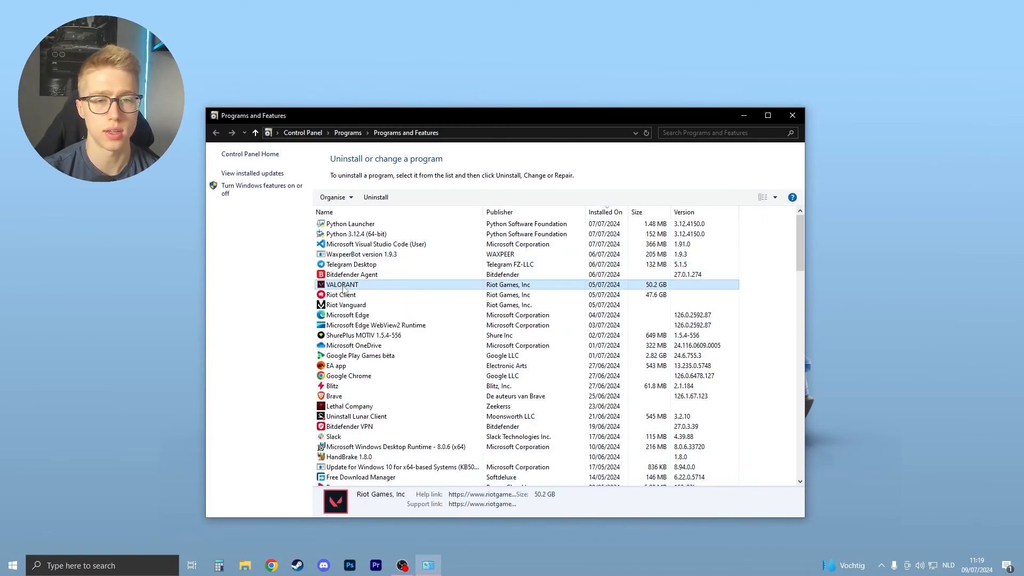
pyautogui.click(375, 197)
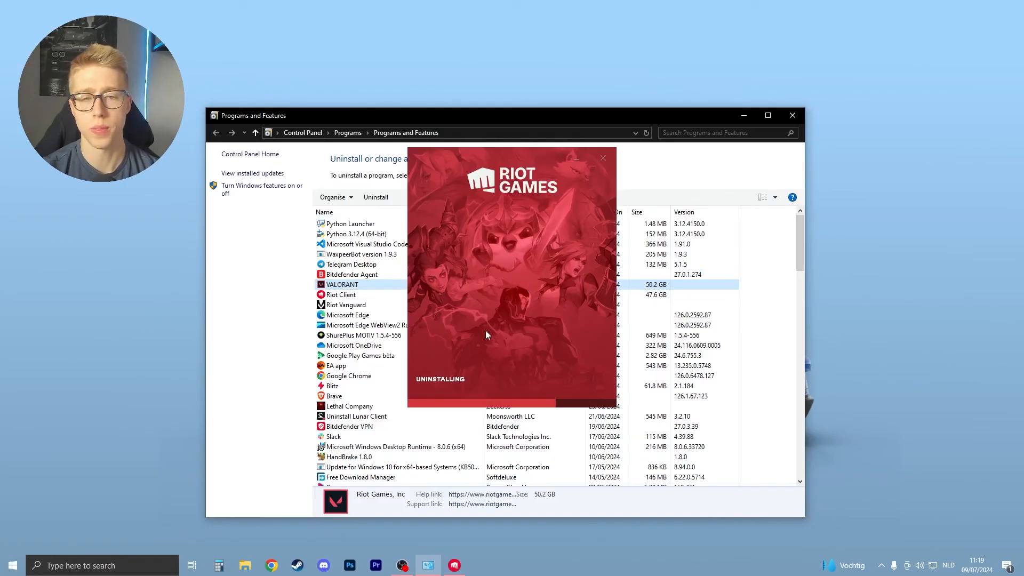